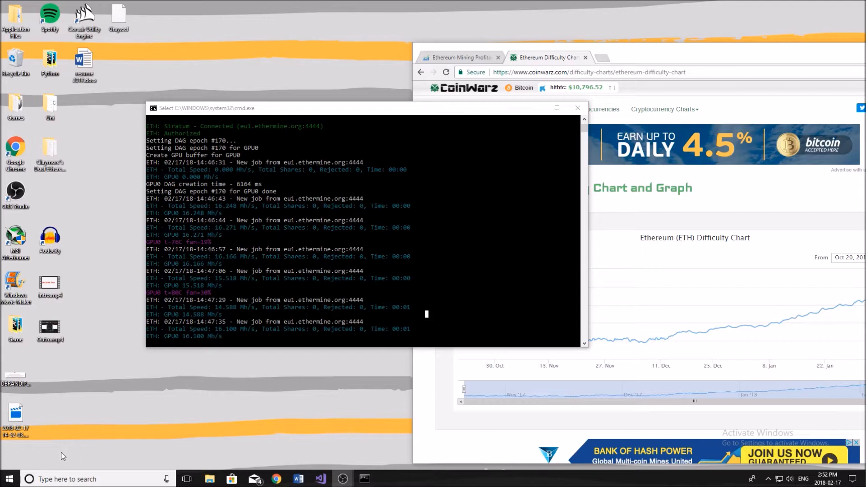
mouse_move(66, 359)
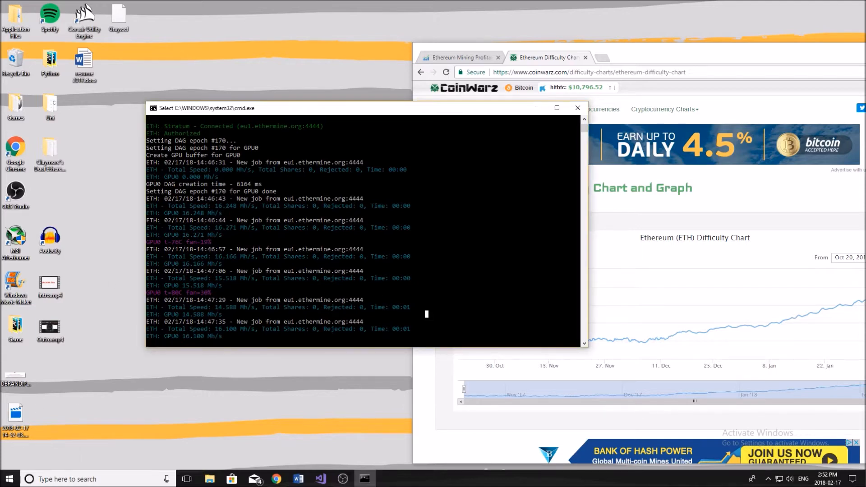
Step: Zoom CoinWarz to 150% and scroll down to the Ethereum difficulty chart
left_click(556, 108)
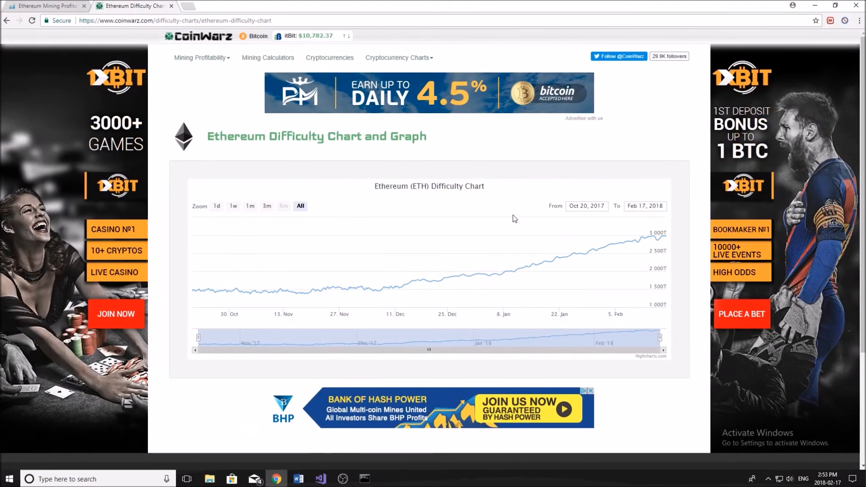
mouse_move(467, 202)
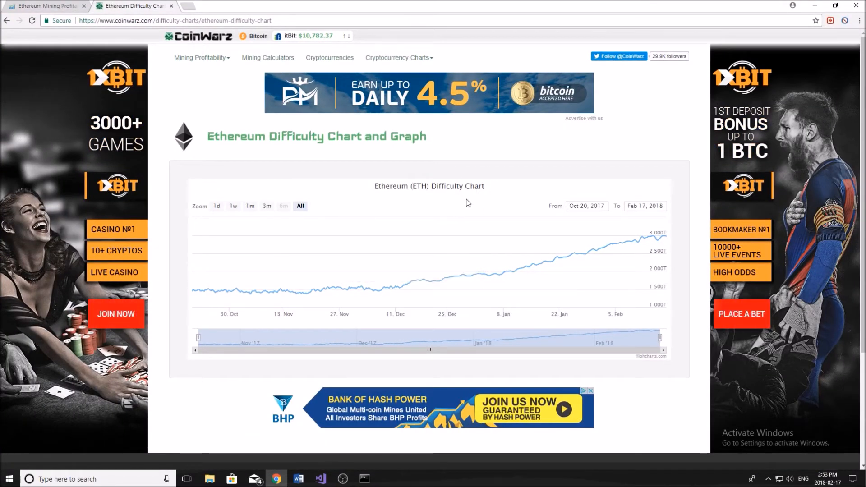
key("ctrl+plus")
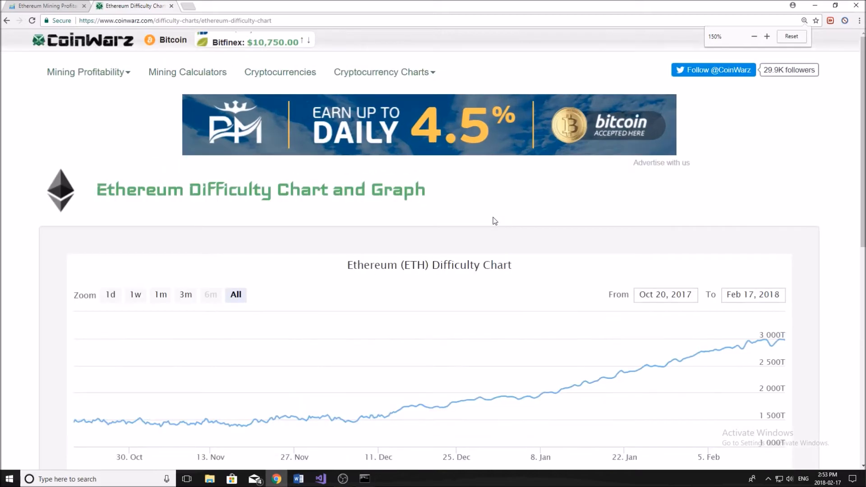
scroll("down", 3)
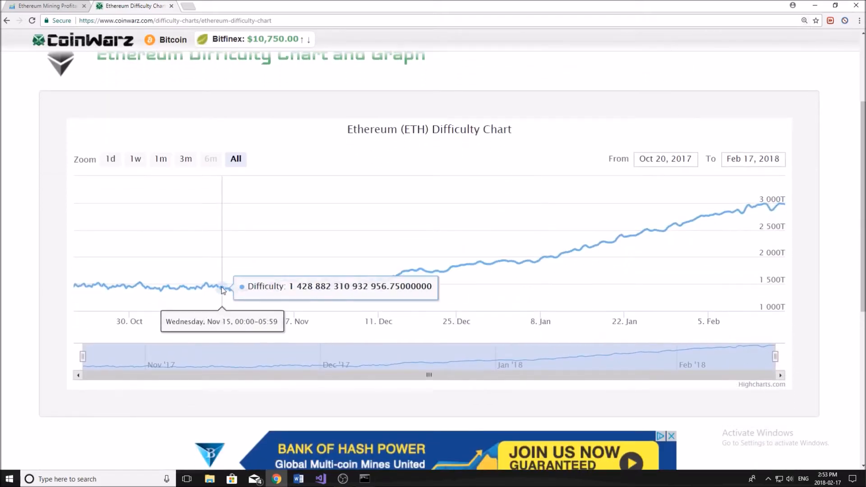
mouse_move(81, 285)
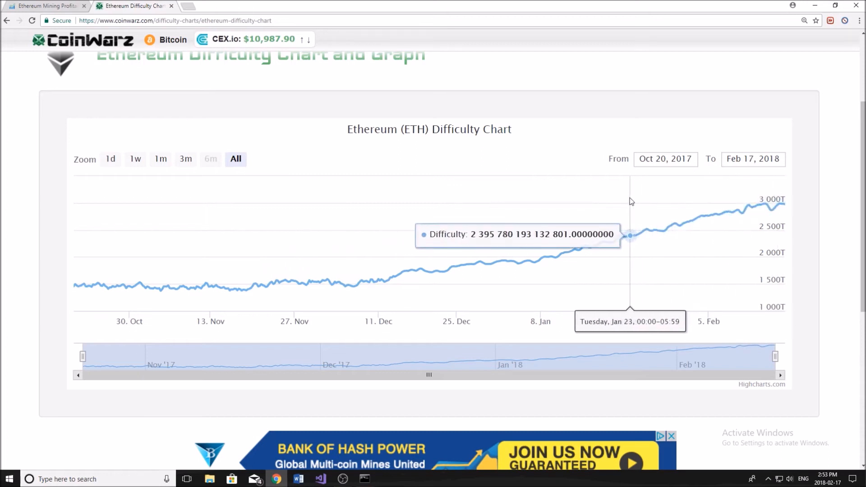
mouse_move(528, 257)
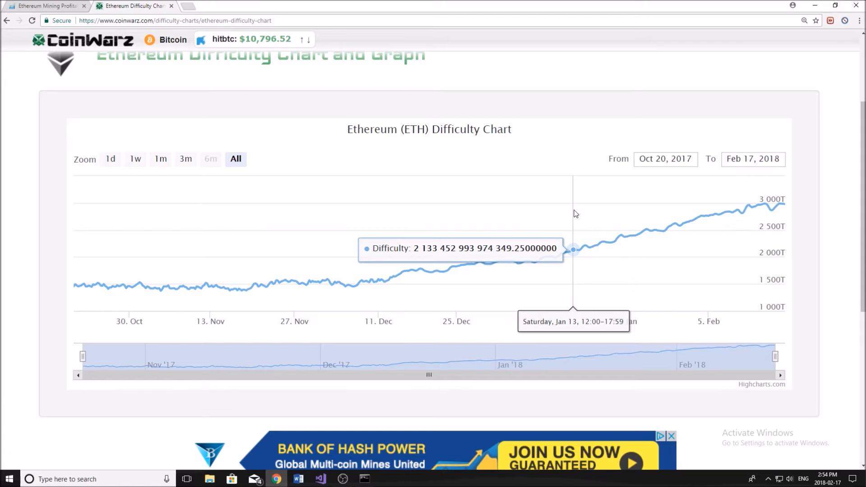
mouse_move(583, 229)
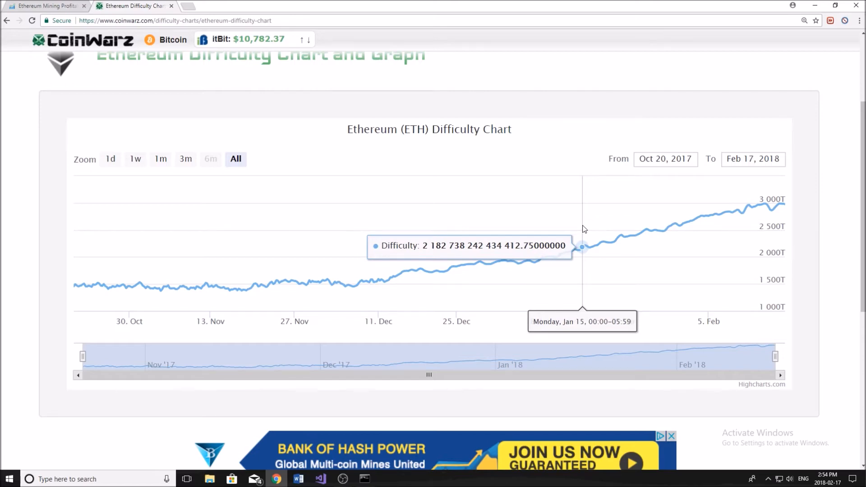
mouse_move(749, 252)
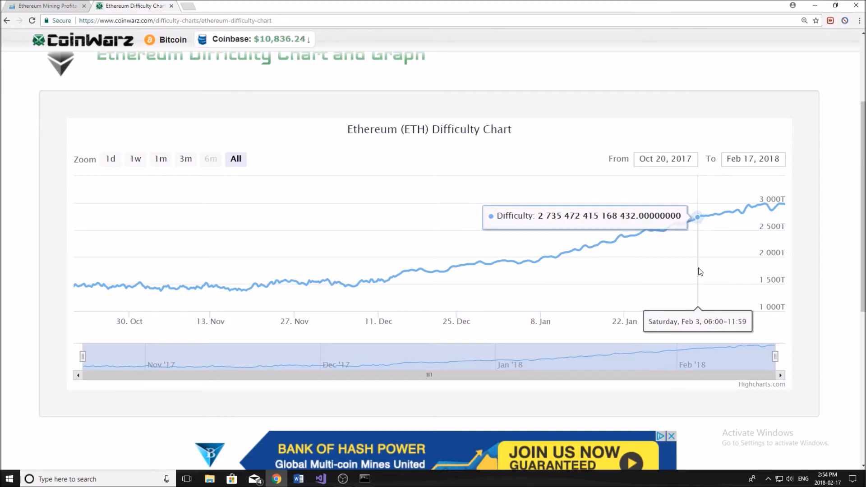
mouse_move(741, 209)
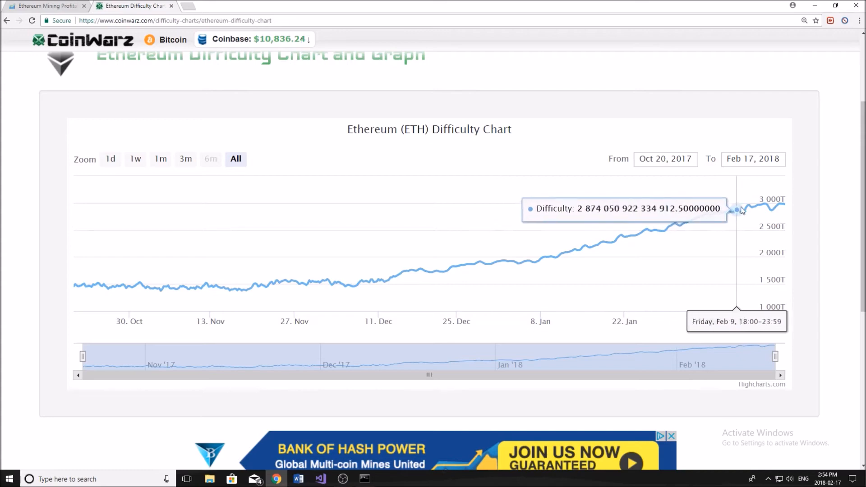
mouse_move(779, 202)
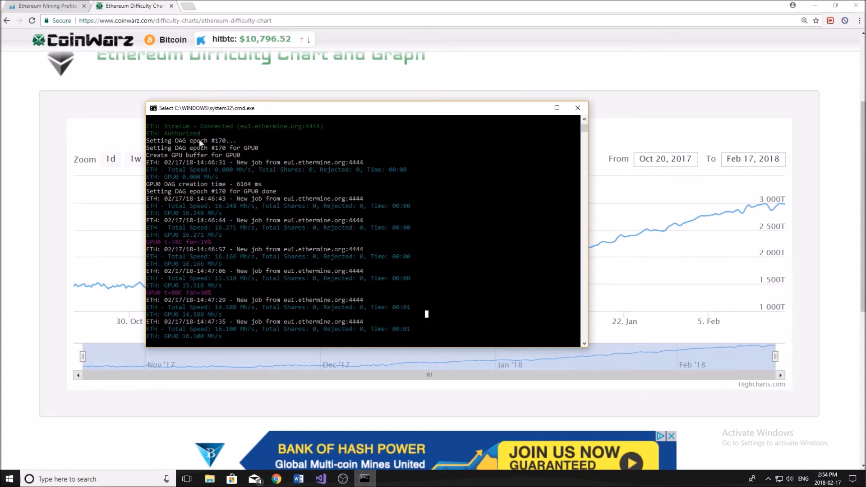
mouse_move(239, 150)
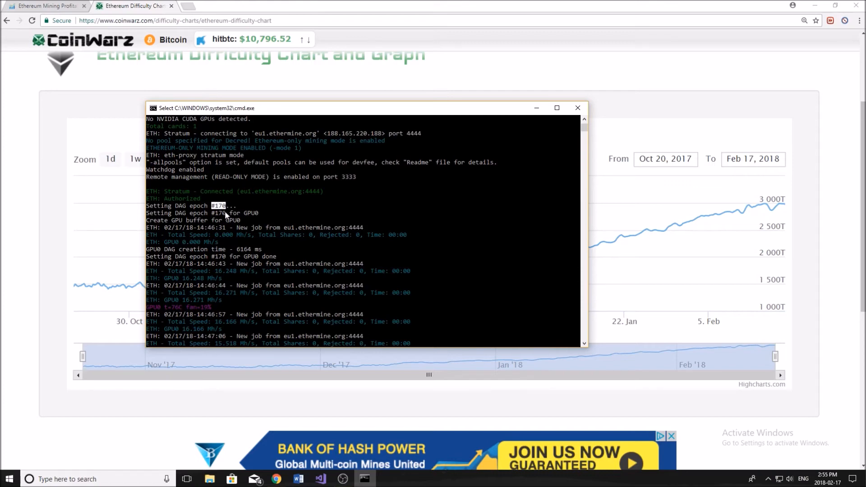
mouse_move(229, 214)
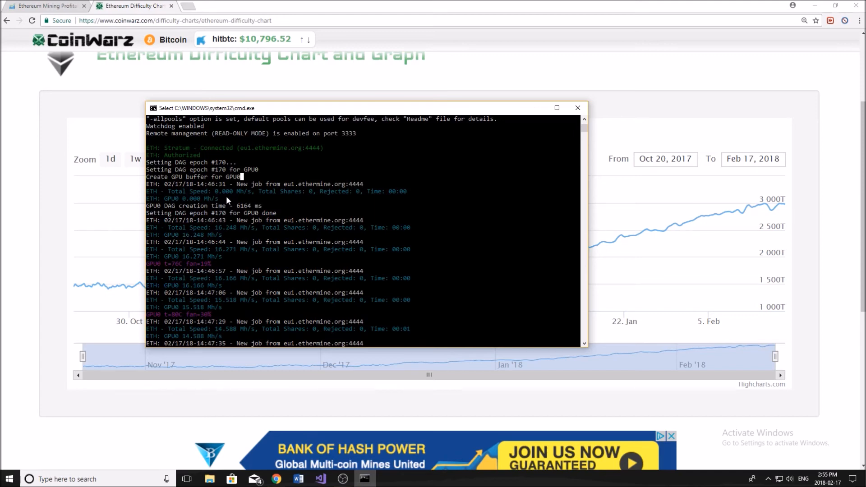
mouse_move(240, 186)
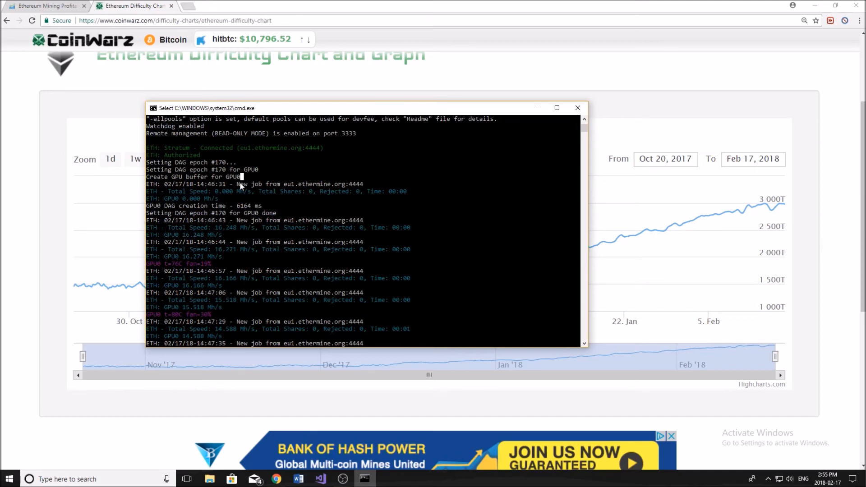
scroll("down", 3)
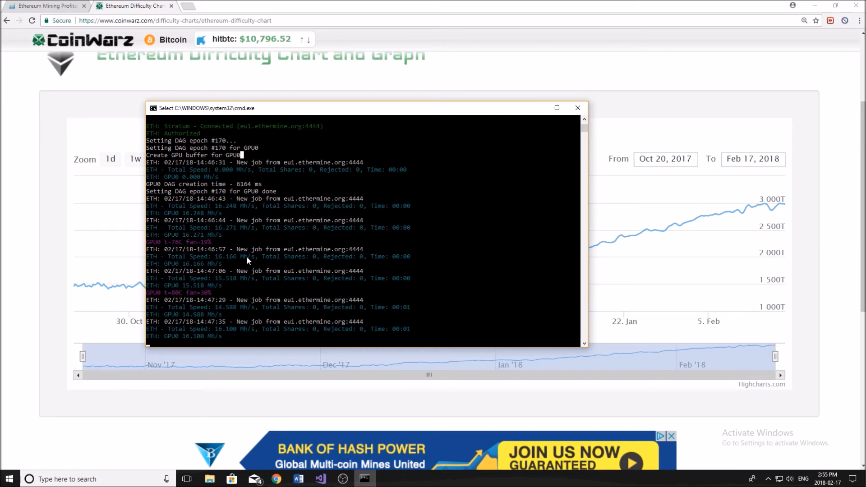
mouse_move(278, 256)
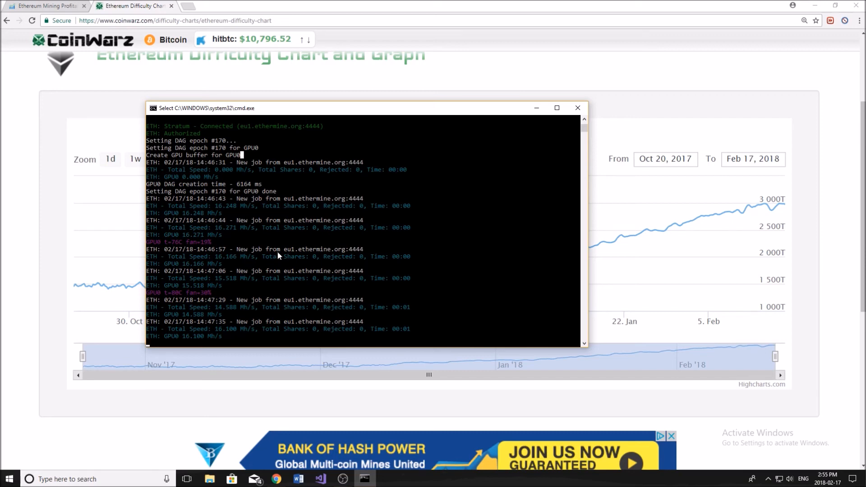
mouse_move(259, 255)
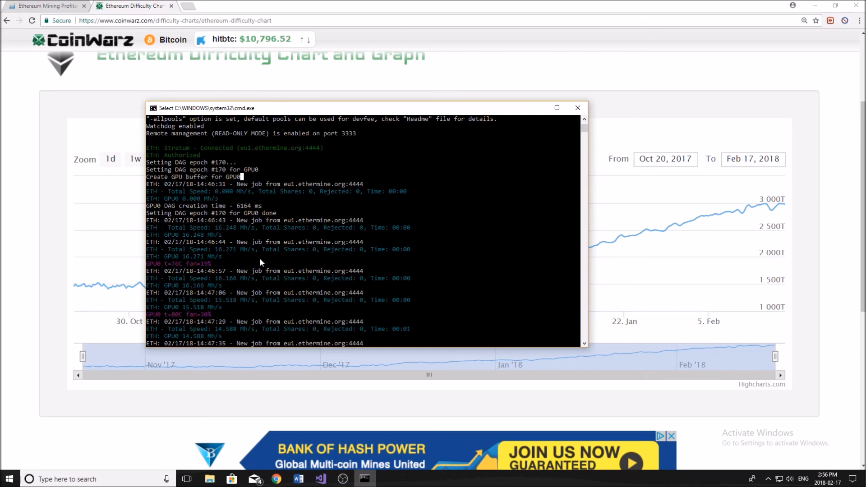
mouse_move(276, 259)
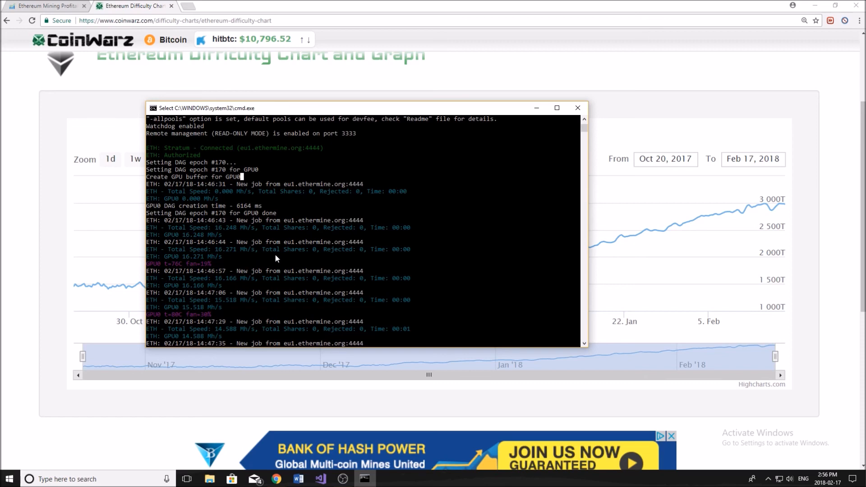